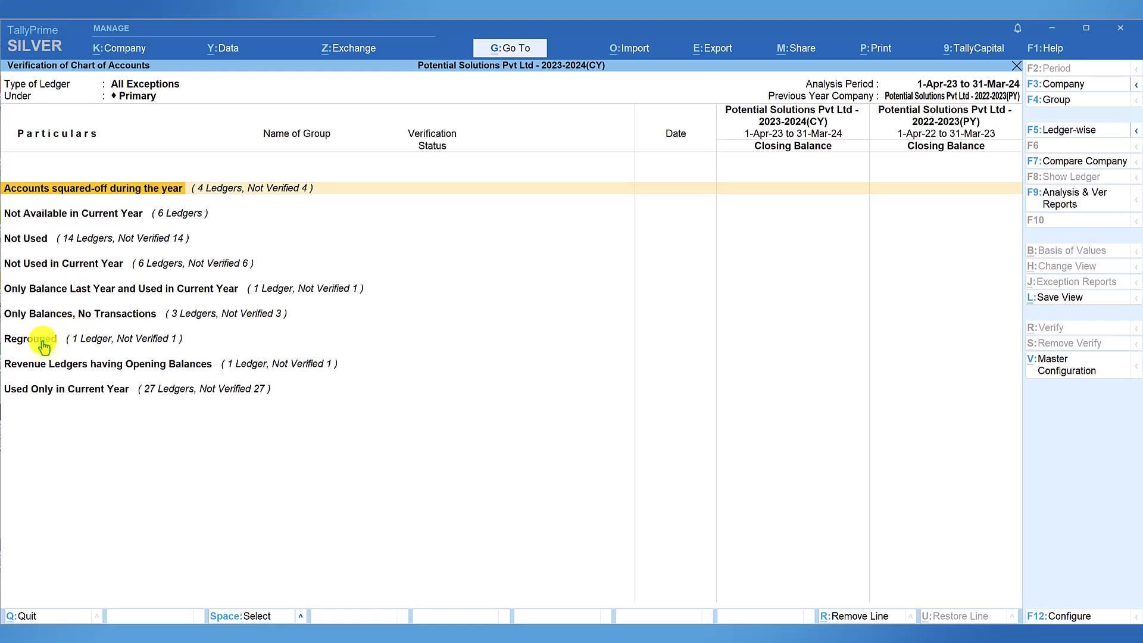
mouse_move(85, 368)
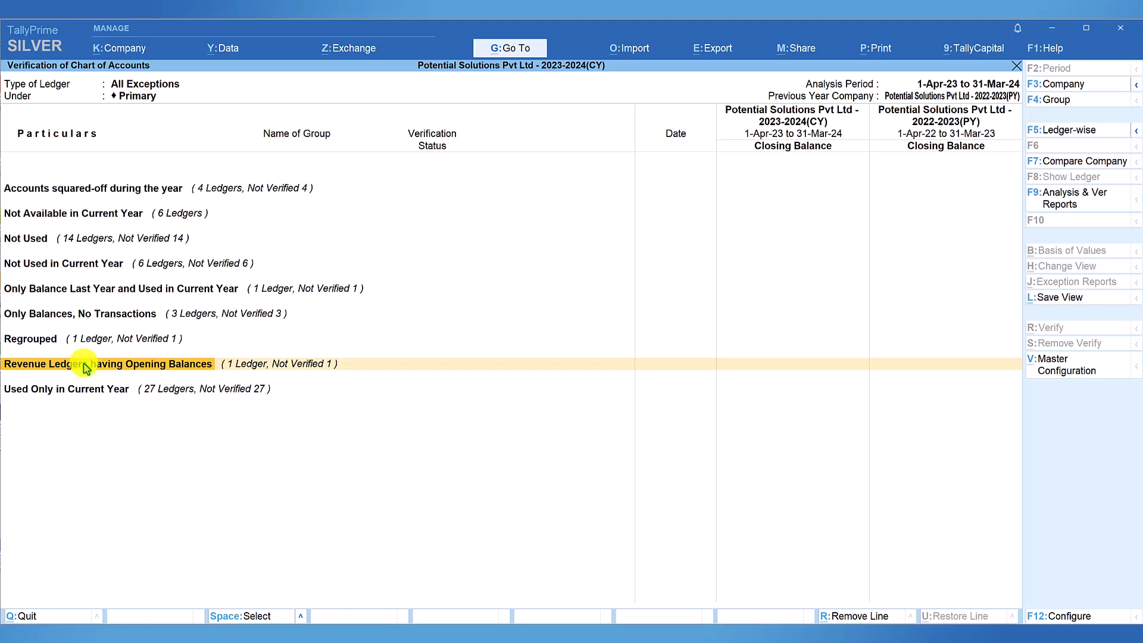
- Drill into the Only Balances, No Transactions category to list its three ledgers
key("up")
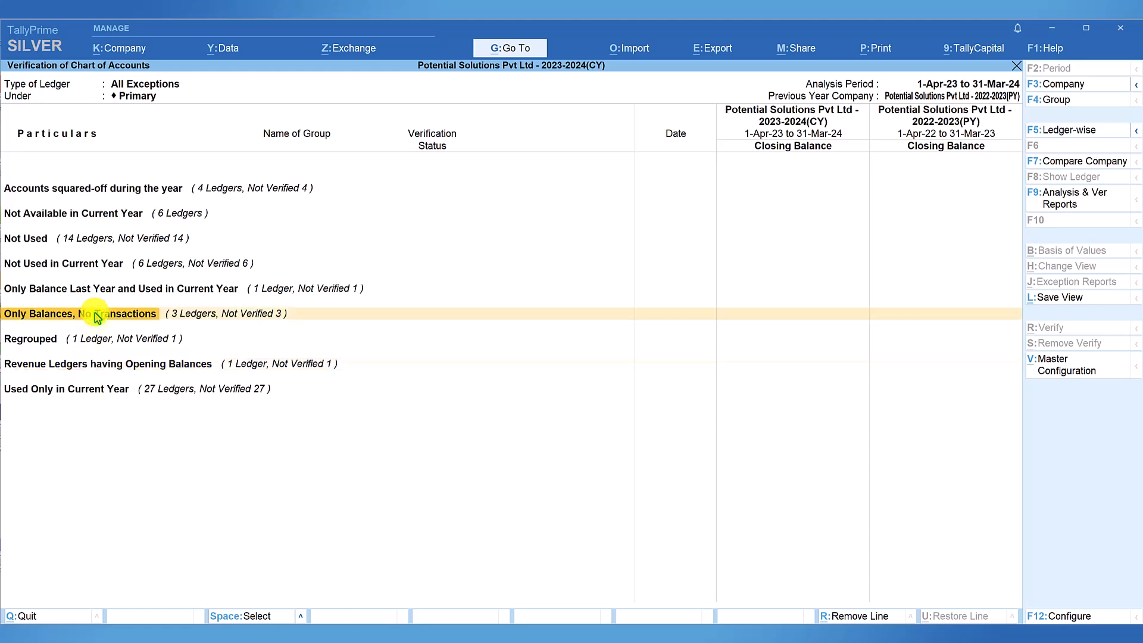
mouse_move(106, 393)
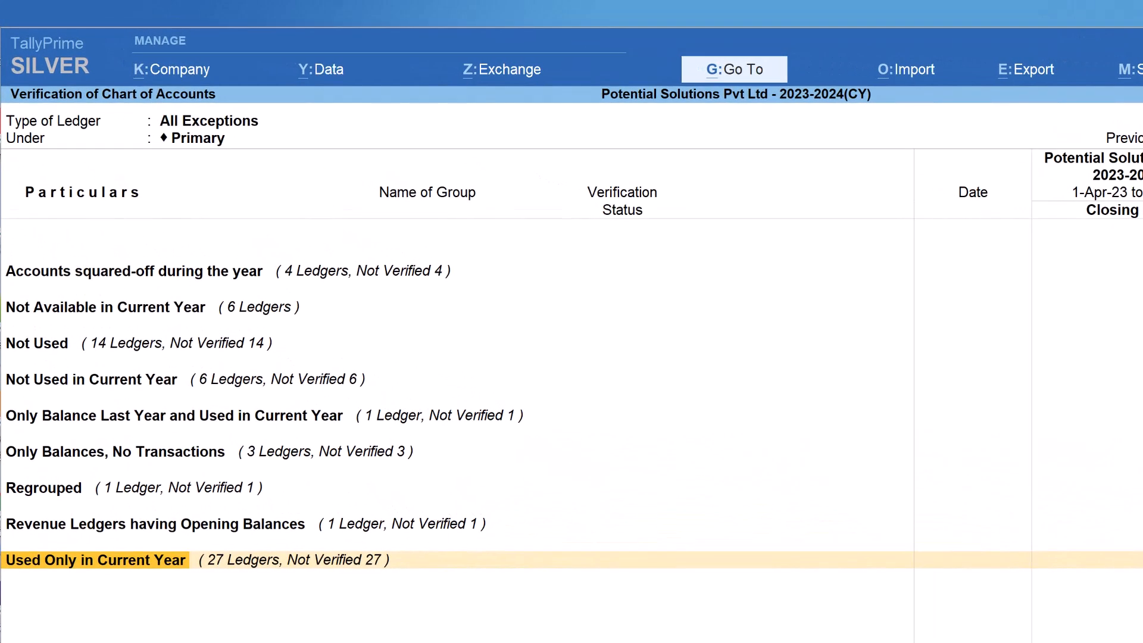
mouse_move(122, 458)
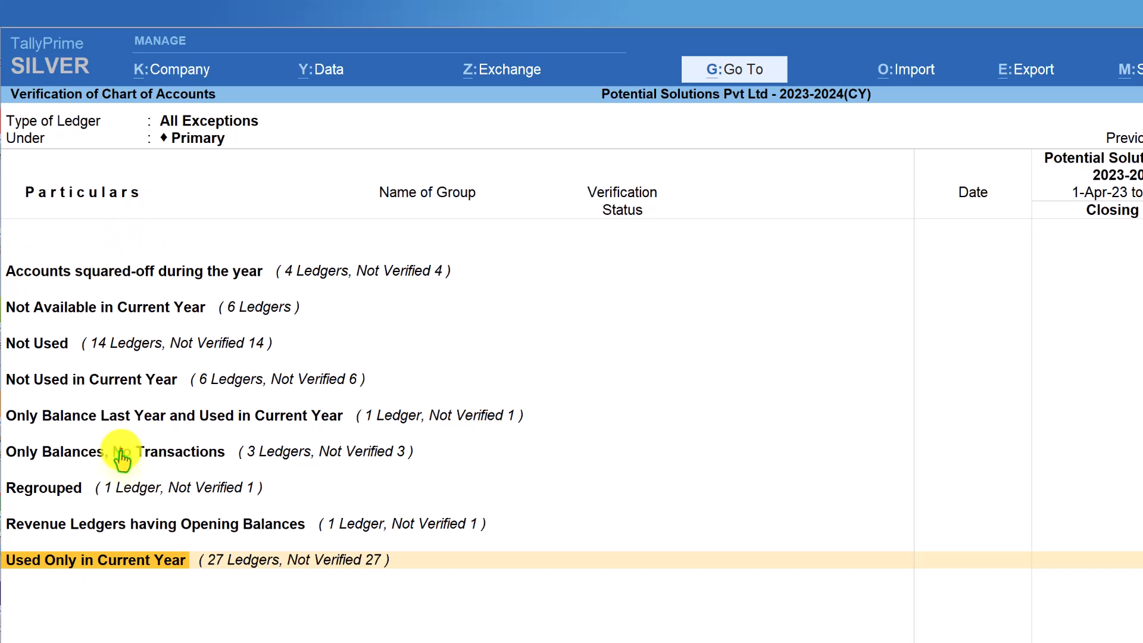
left_click(117, 451)
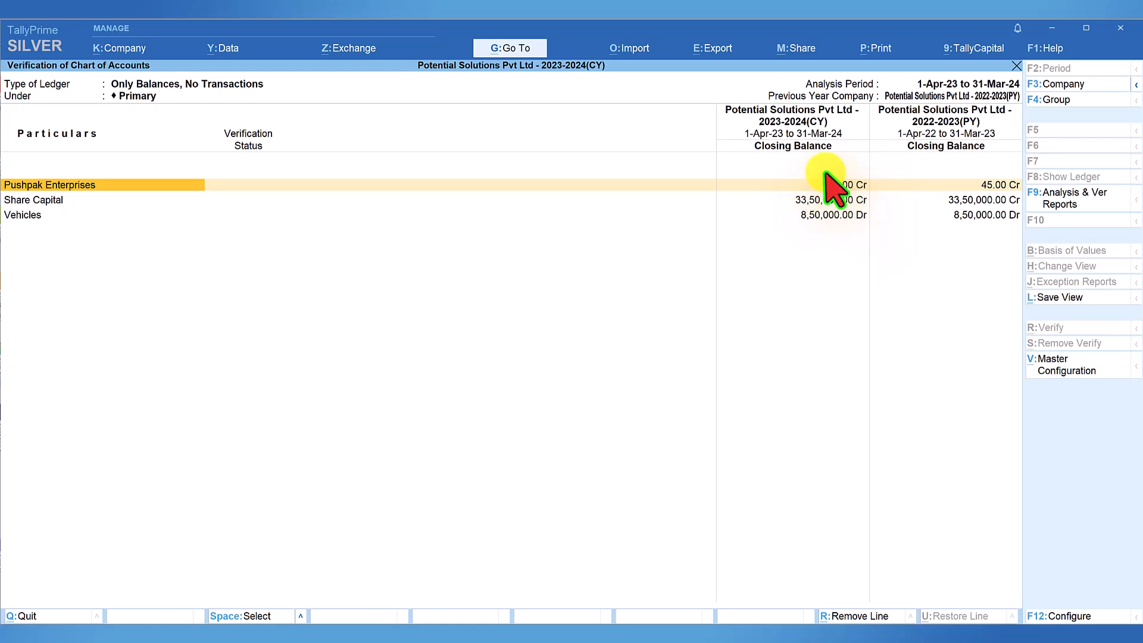
mouse_move(845, 204)
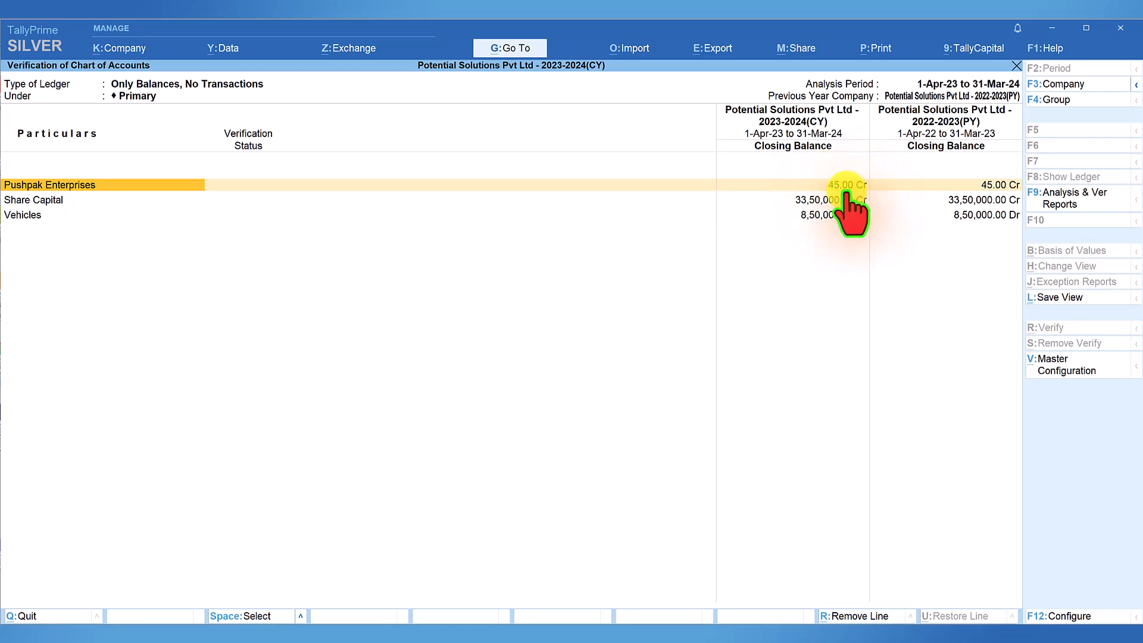
mouse_move(846, 204)
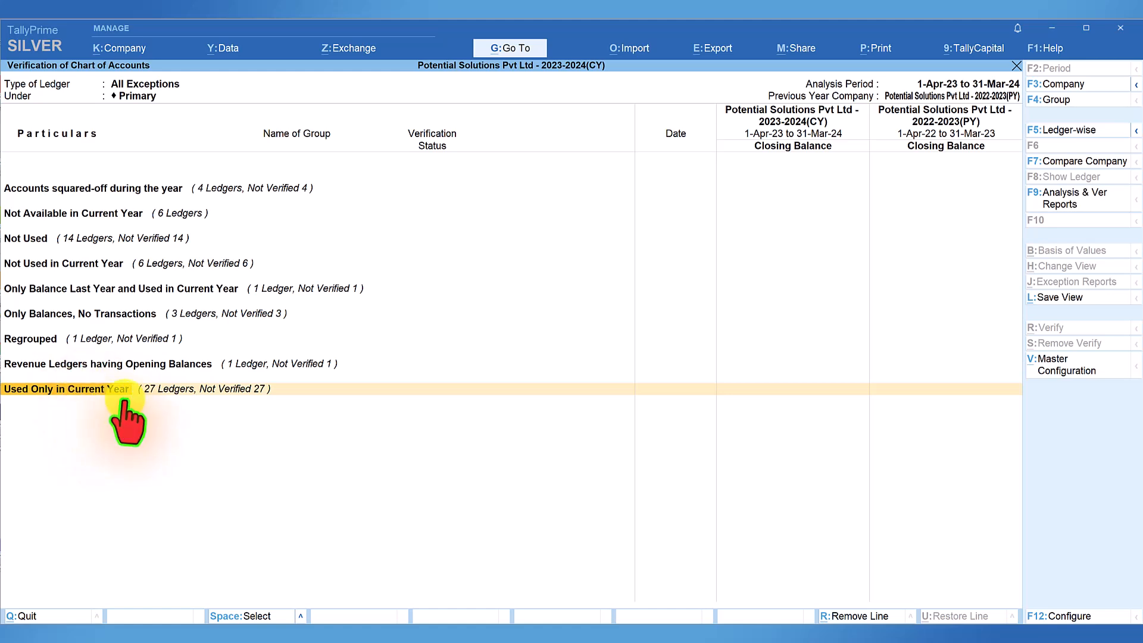
mouse_move(179, 401)
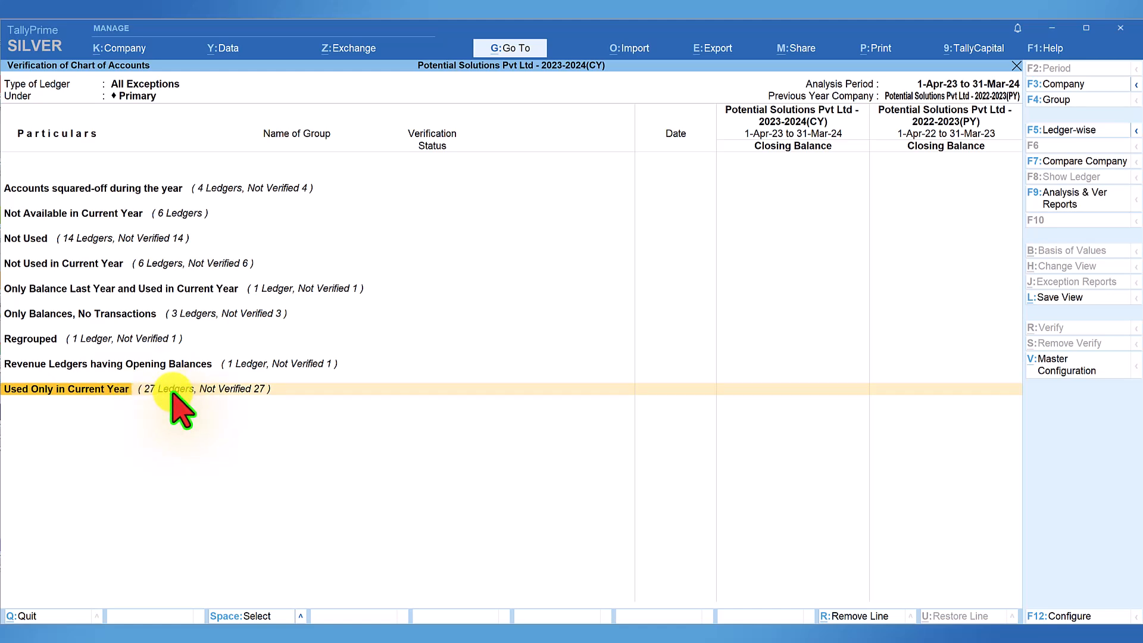
- Open Used Only in Current Year and show Rajiv - Loan's six 2023 vouchers
left_click(66, 389)
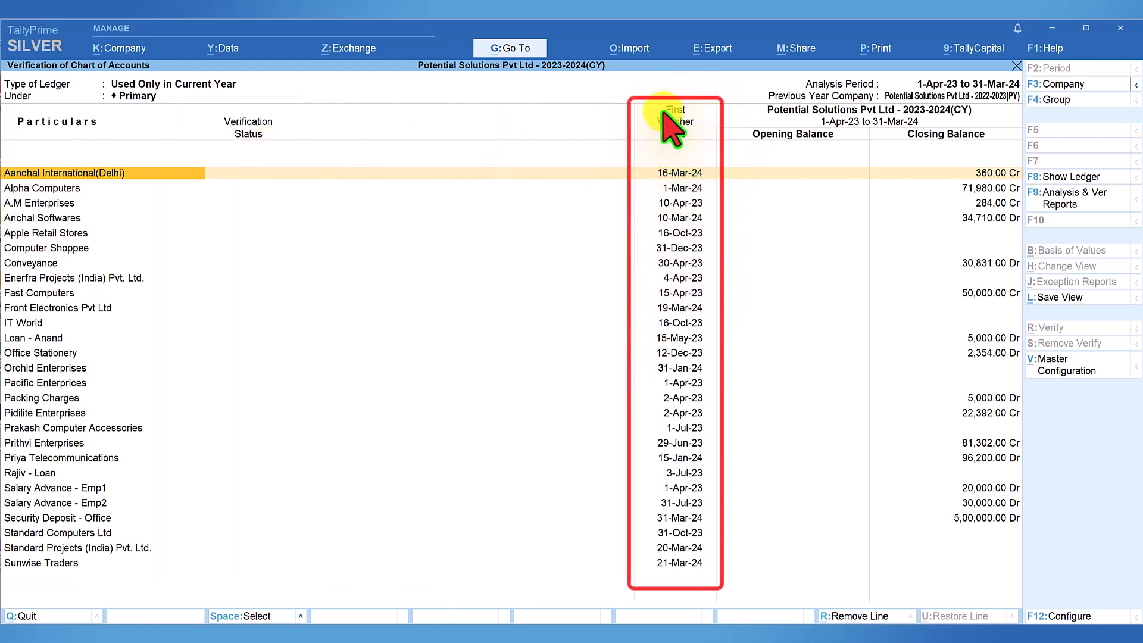
mouse_move(717, 521)
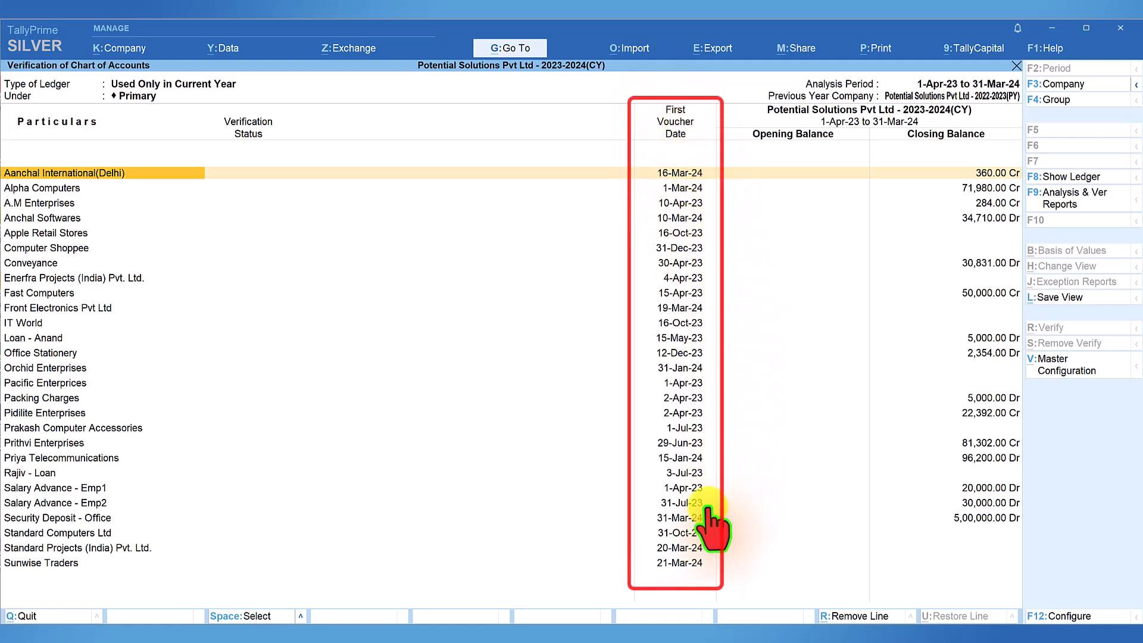
mouse_move(649, 208)
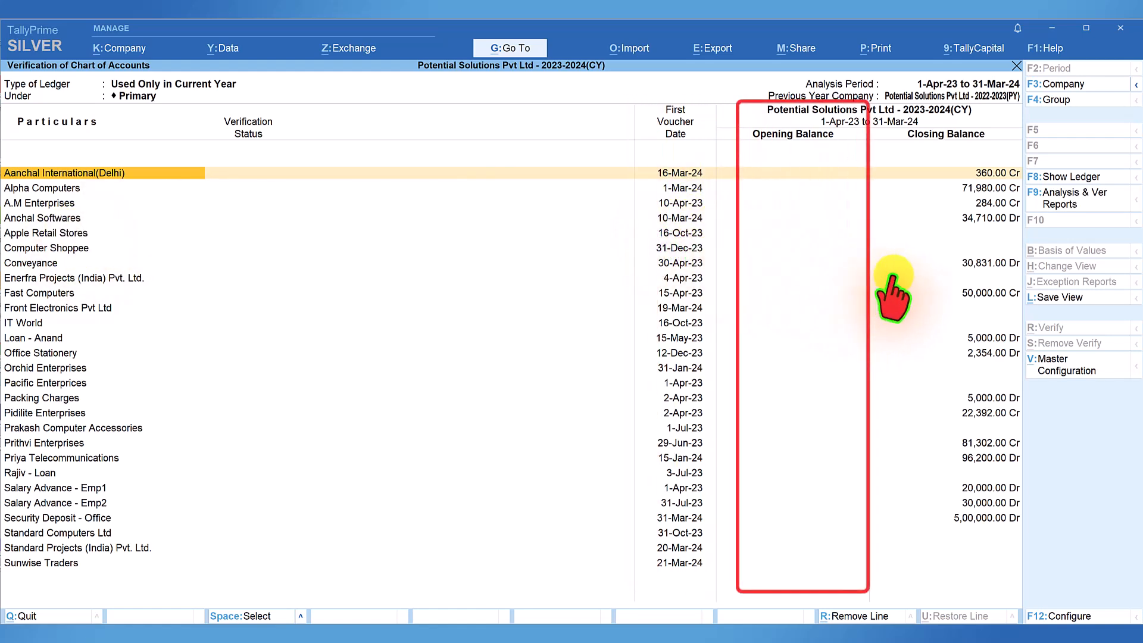
mouse_move(805, 579)
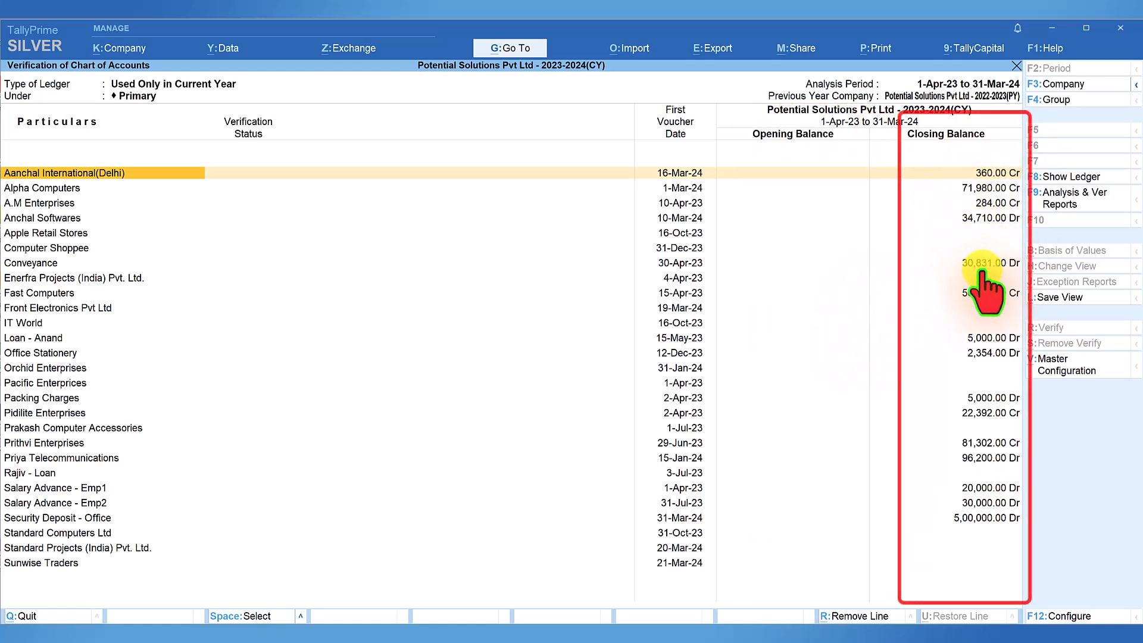
mouse_move(55, 354)
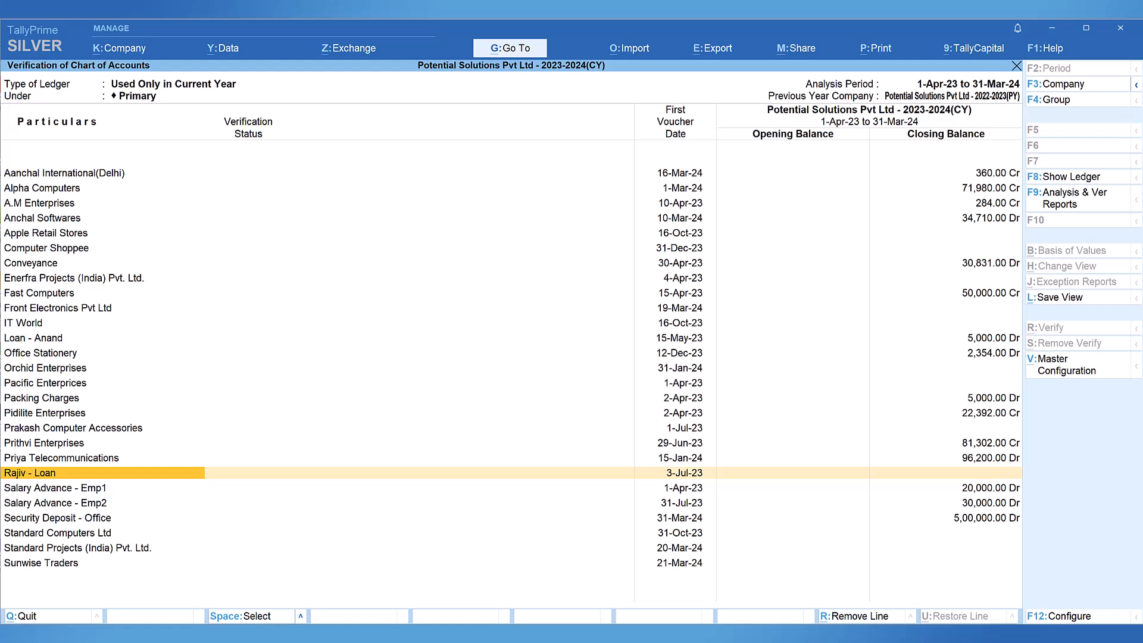
key("Alt+Enter")
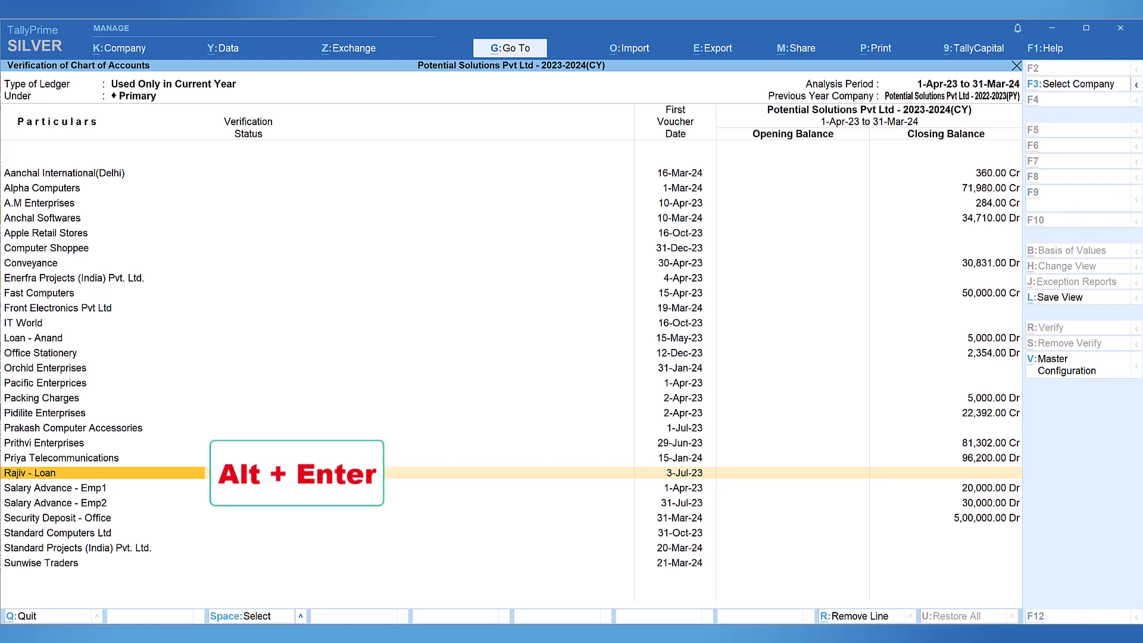
key("alt+enter")
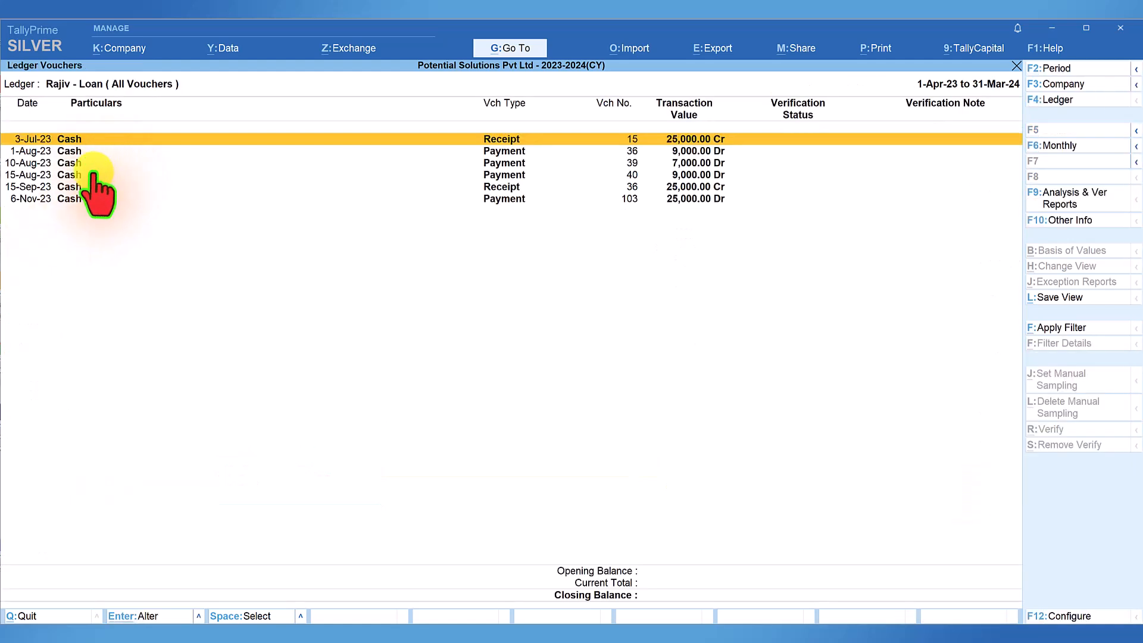